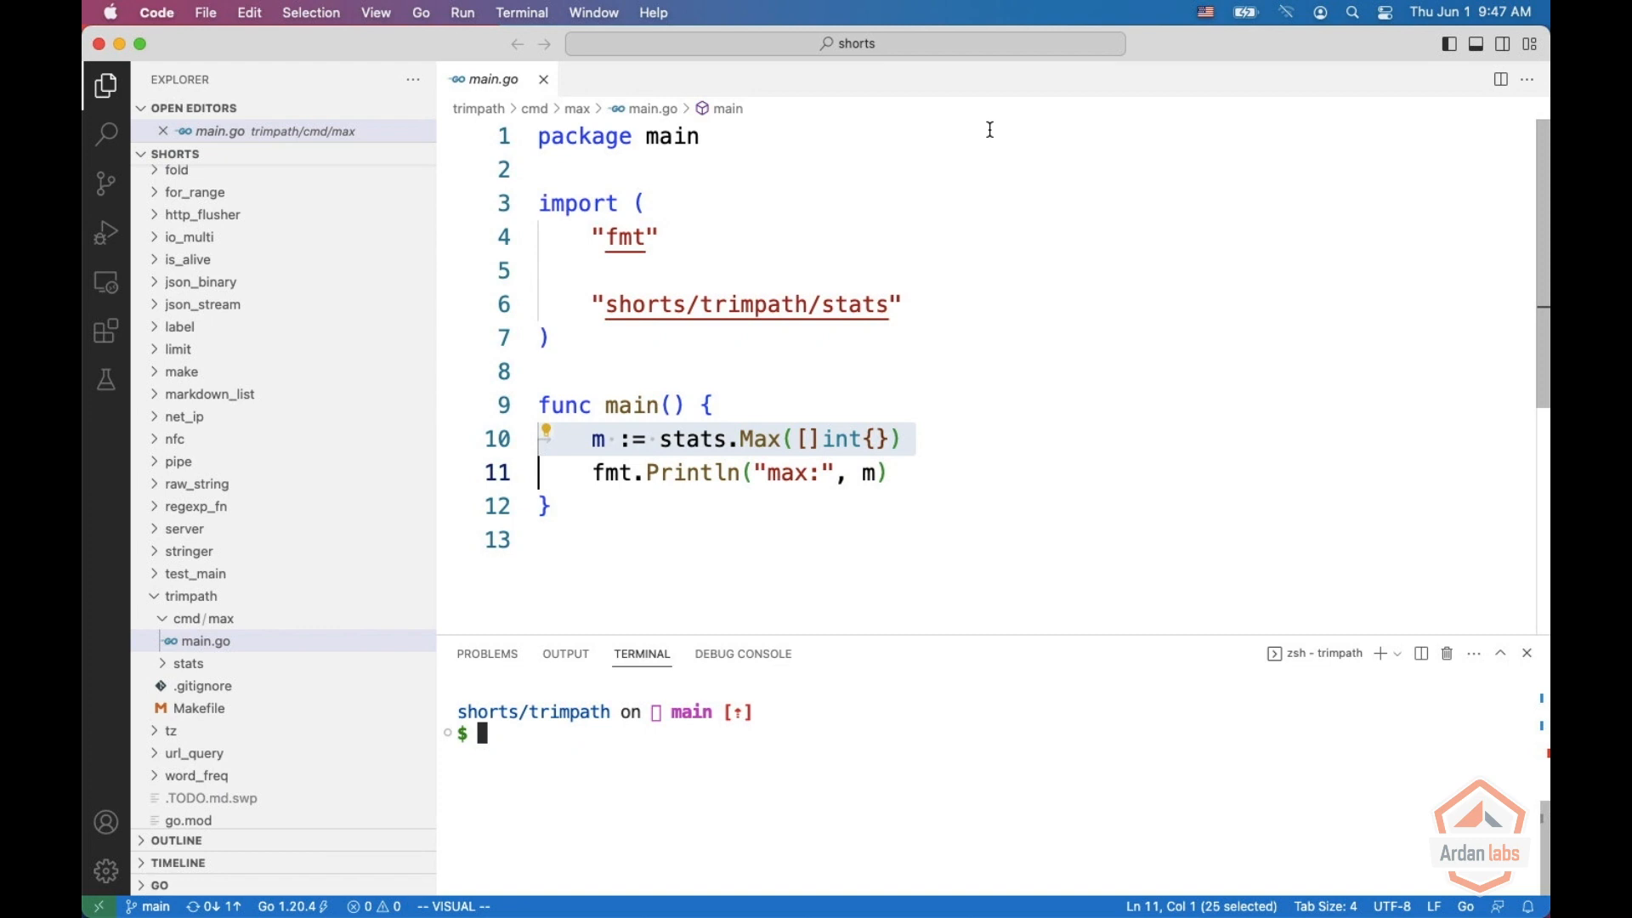
Build ./cmd/max with go build and run ./max, showing an index-out-of-range panic with absolute paths
double_click(756, 438)
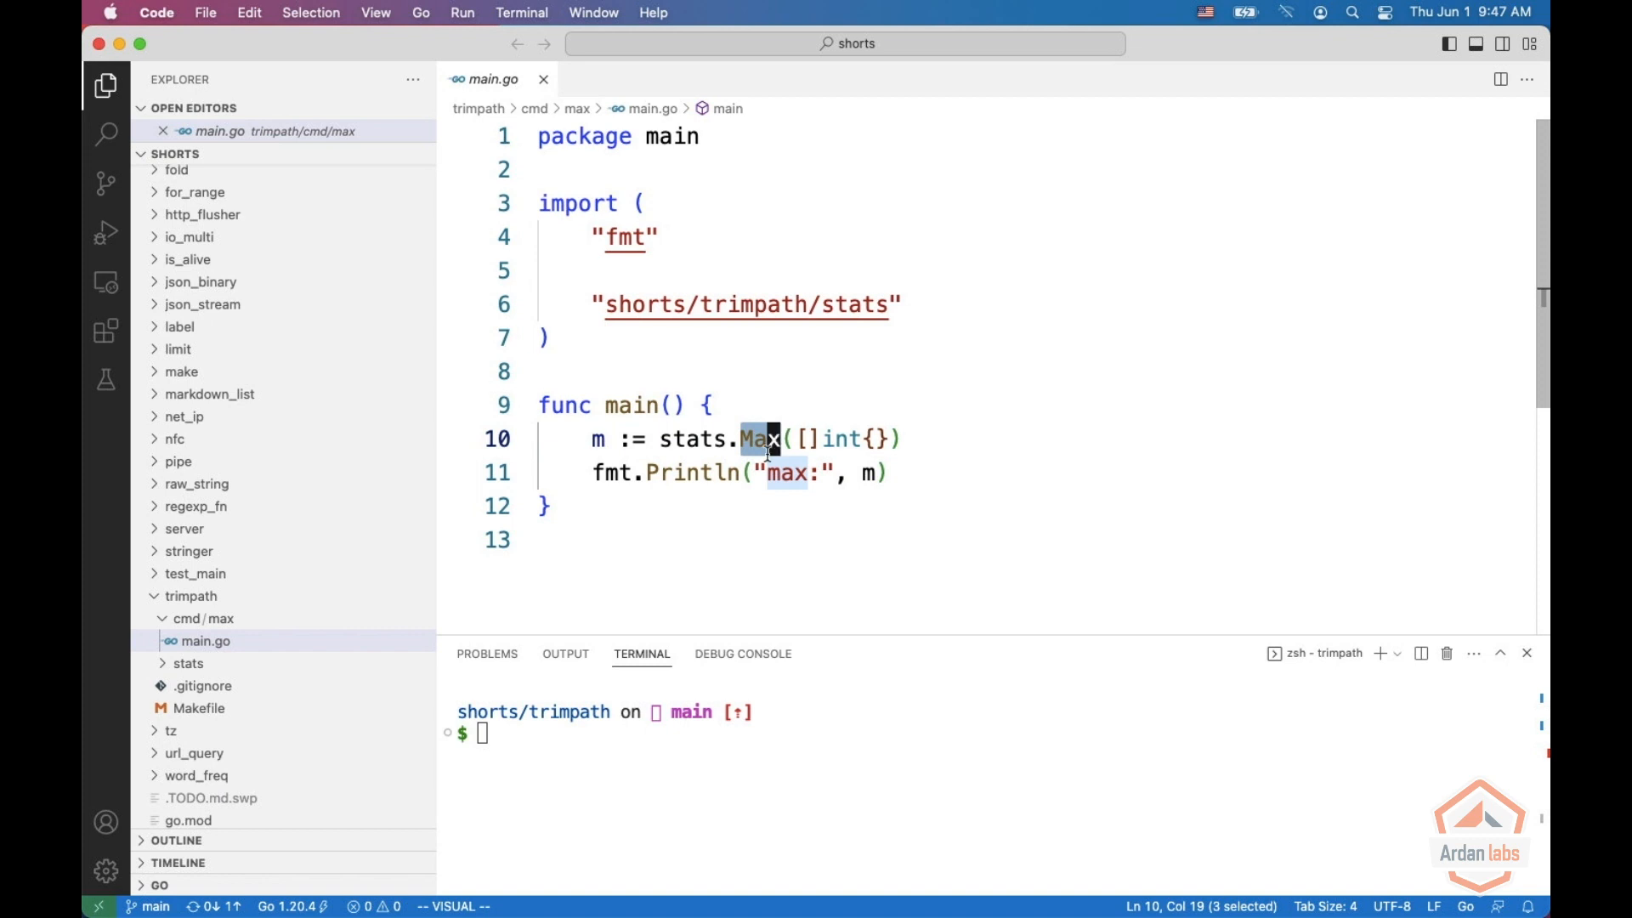
text(go)
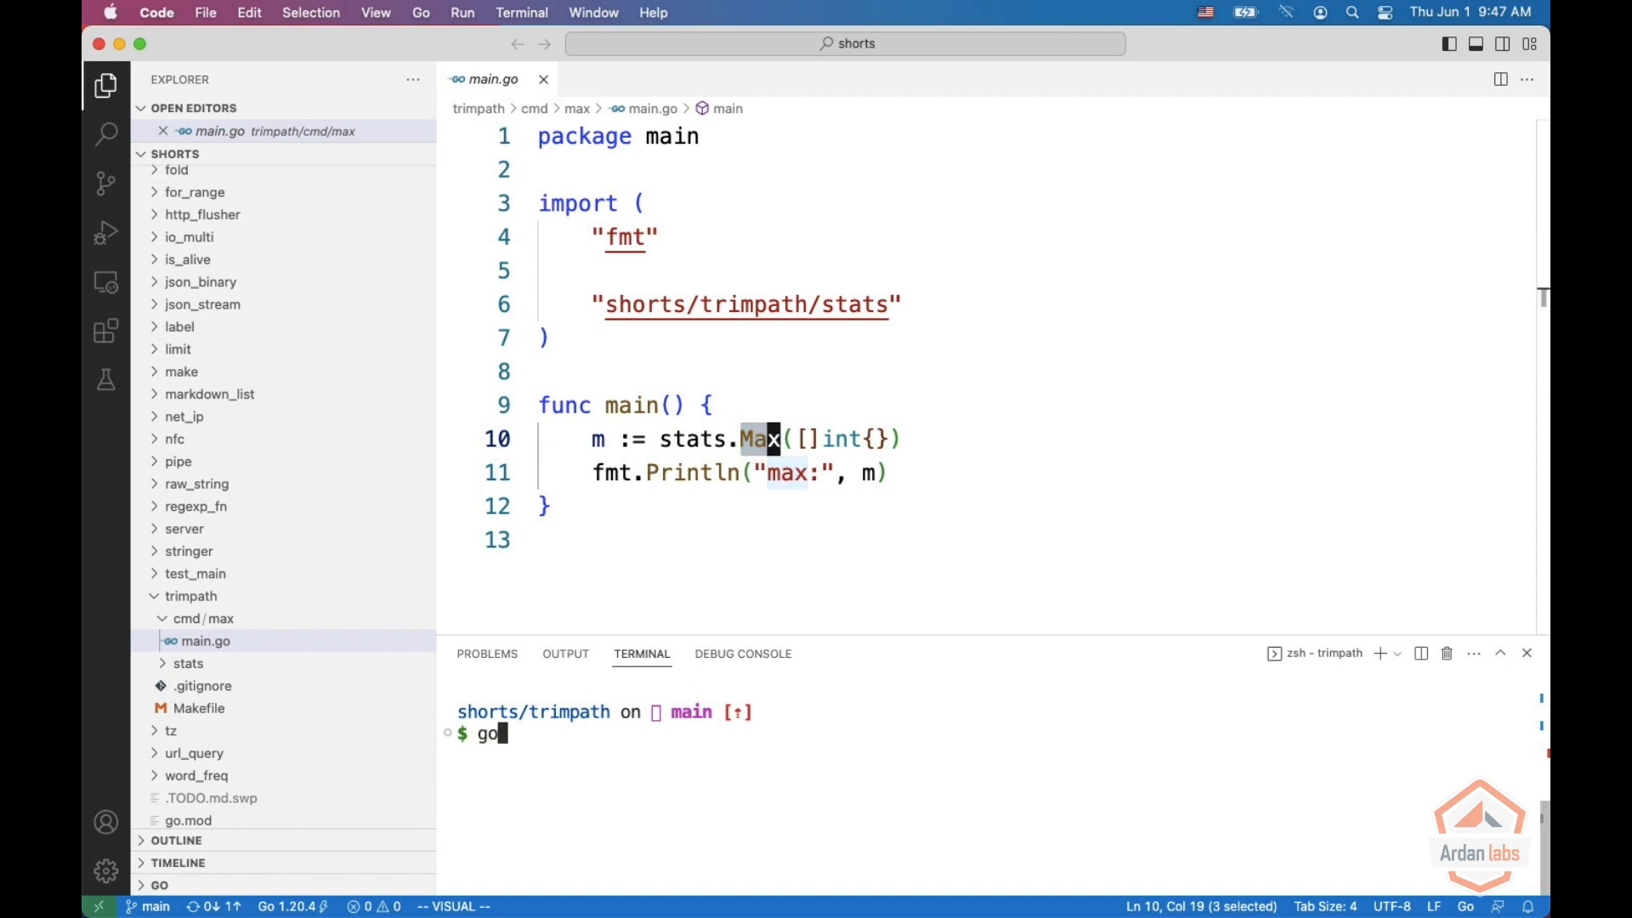
text(build ./cm)
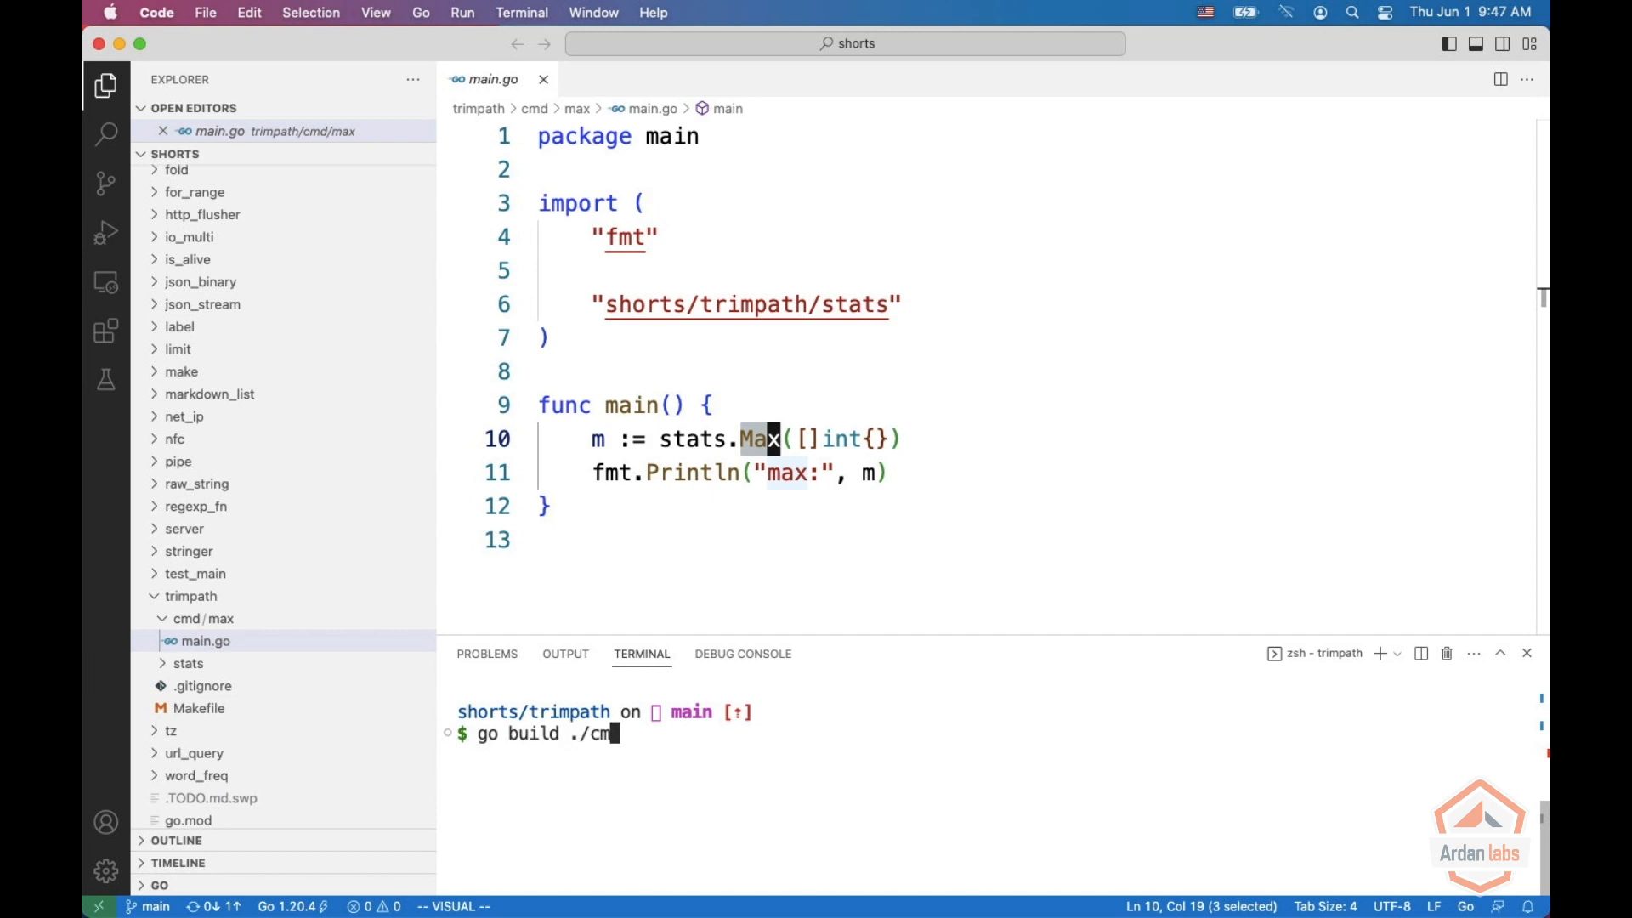
key(Return)
text(./max)
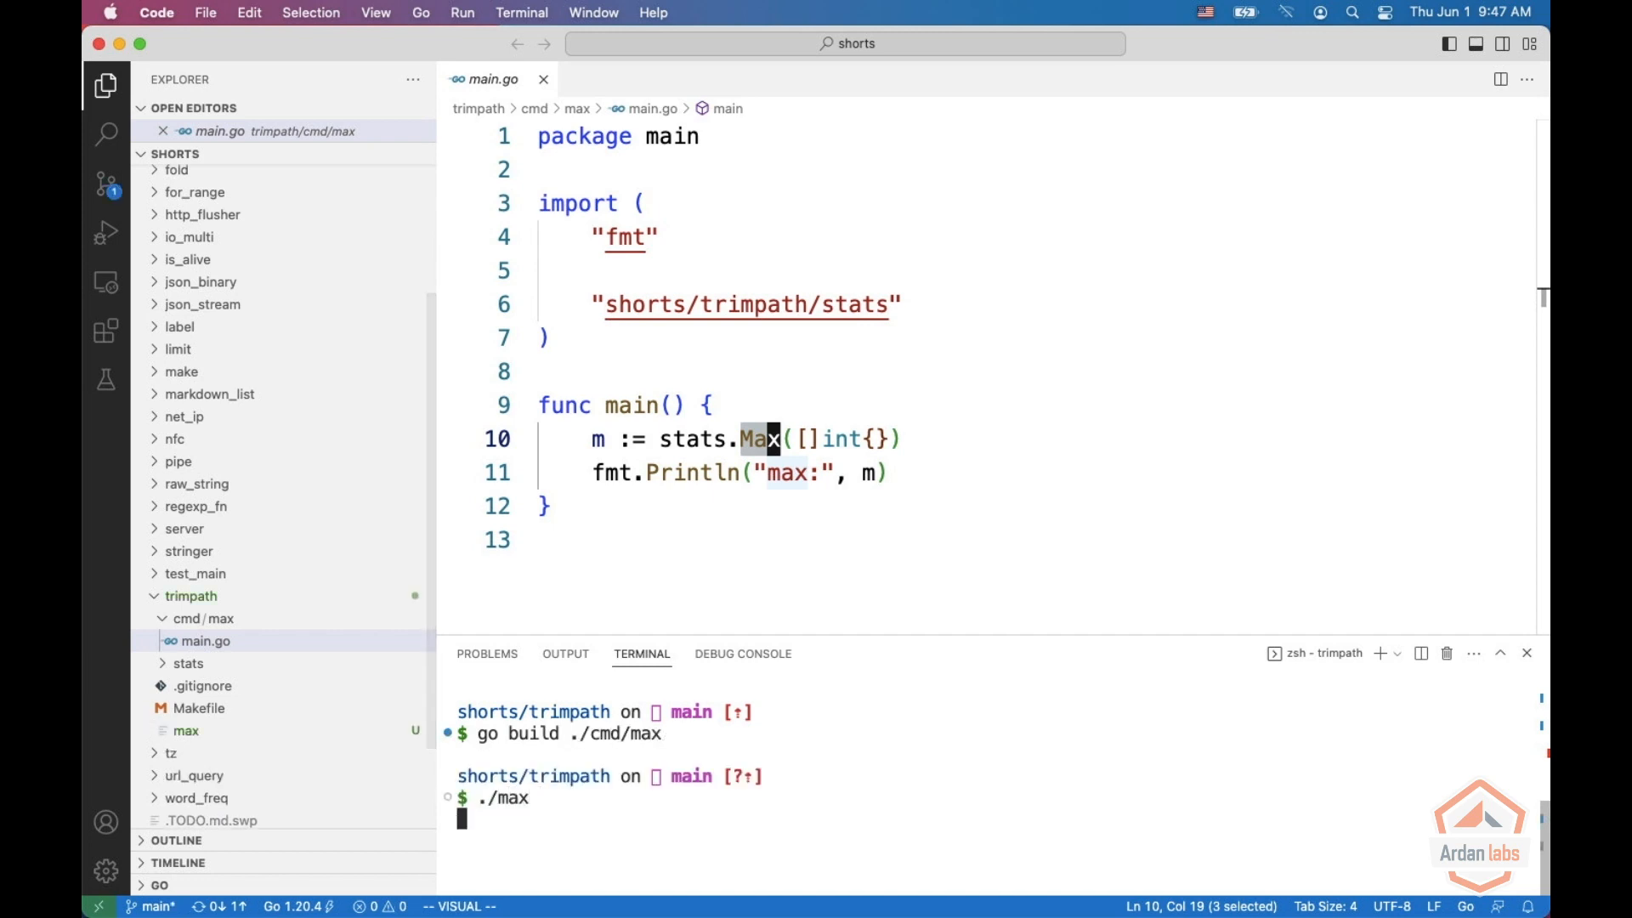
key(Return)
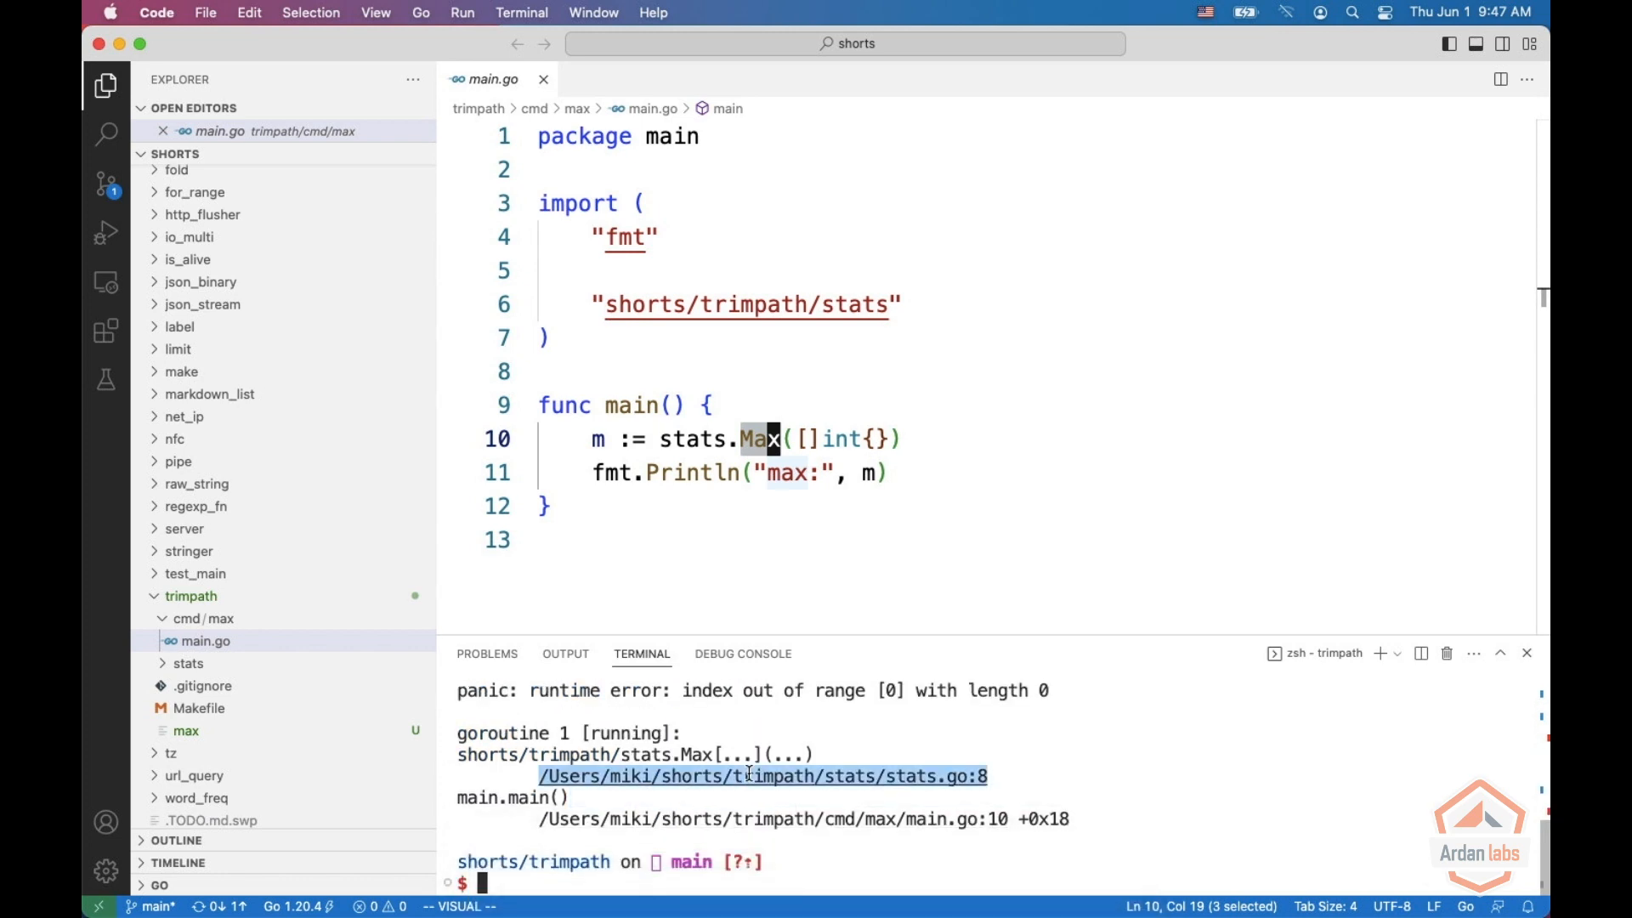
mouse_move(761, 776)
text(./max)
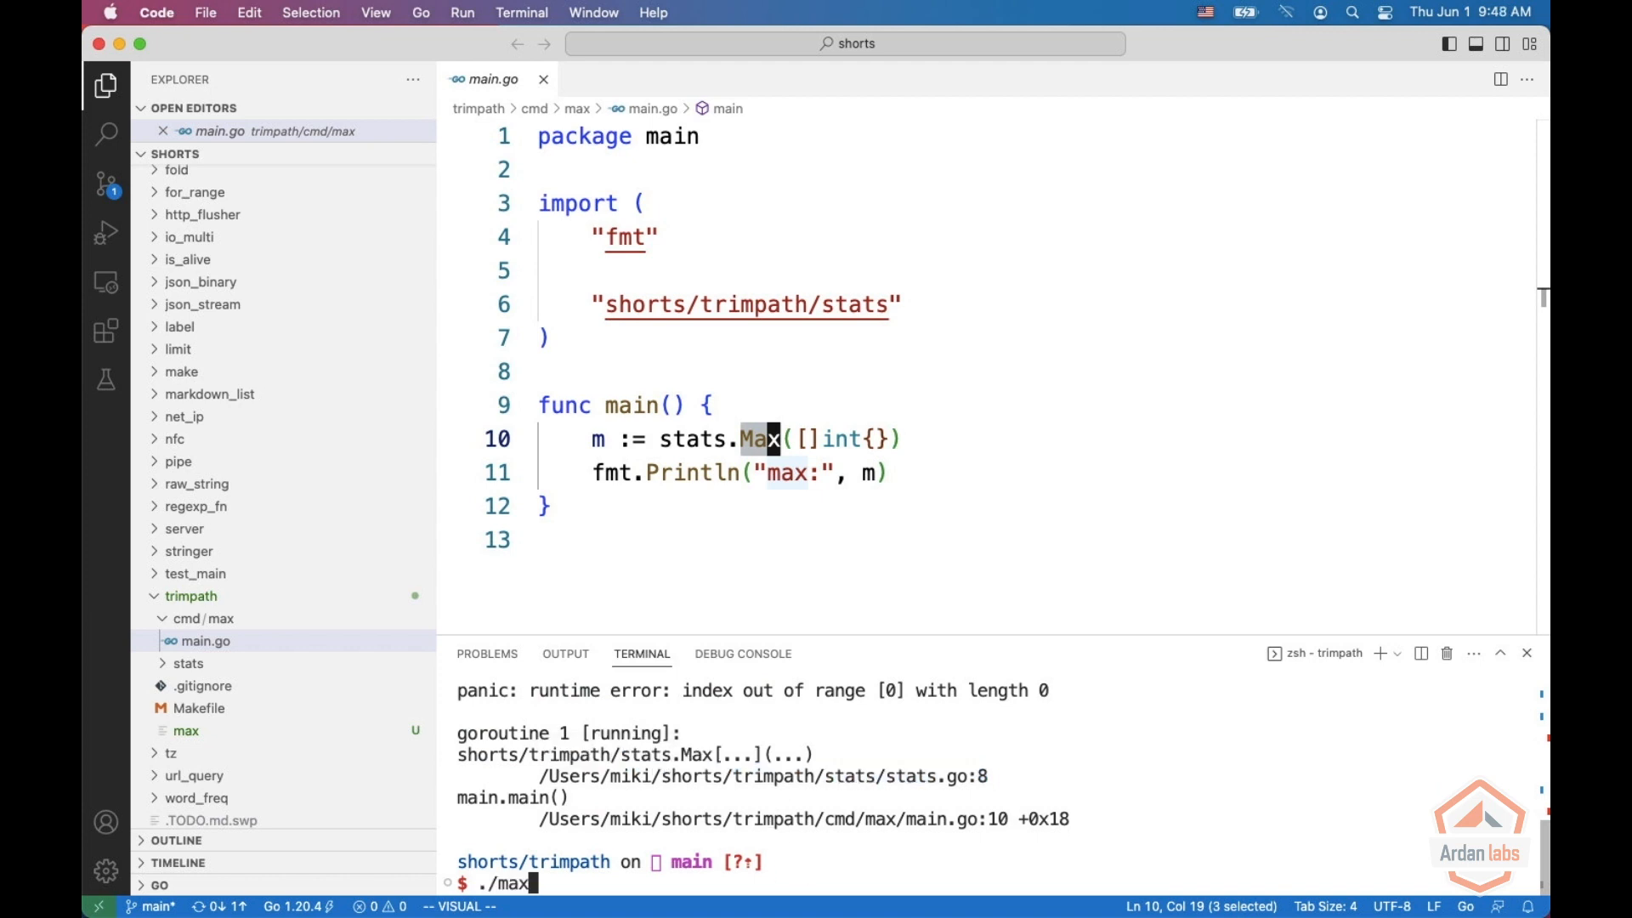
Rebuild max with -trimpath, rerun it, and highlight the project-relative stats.go path
text(go build ./cmd/max)
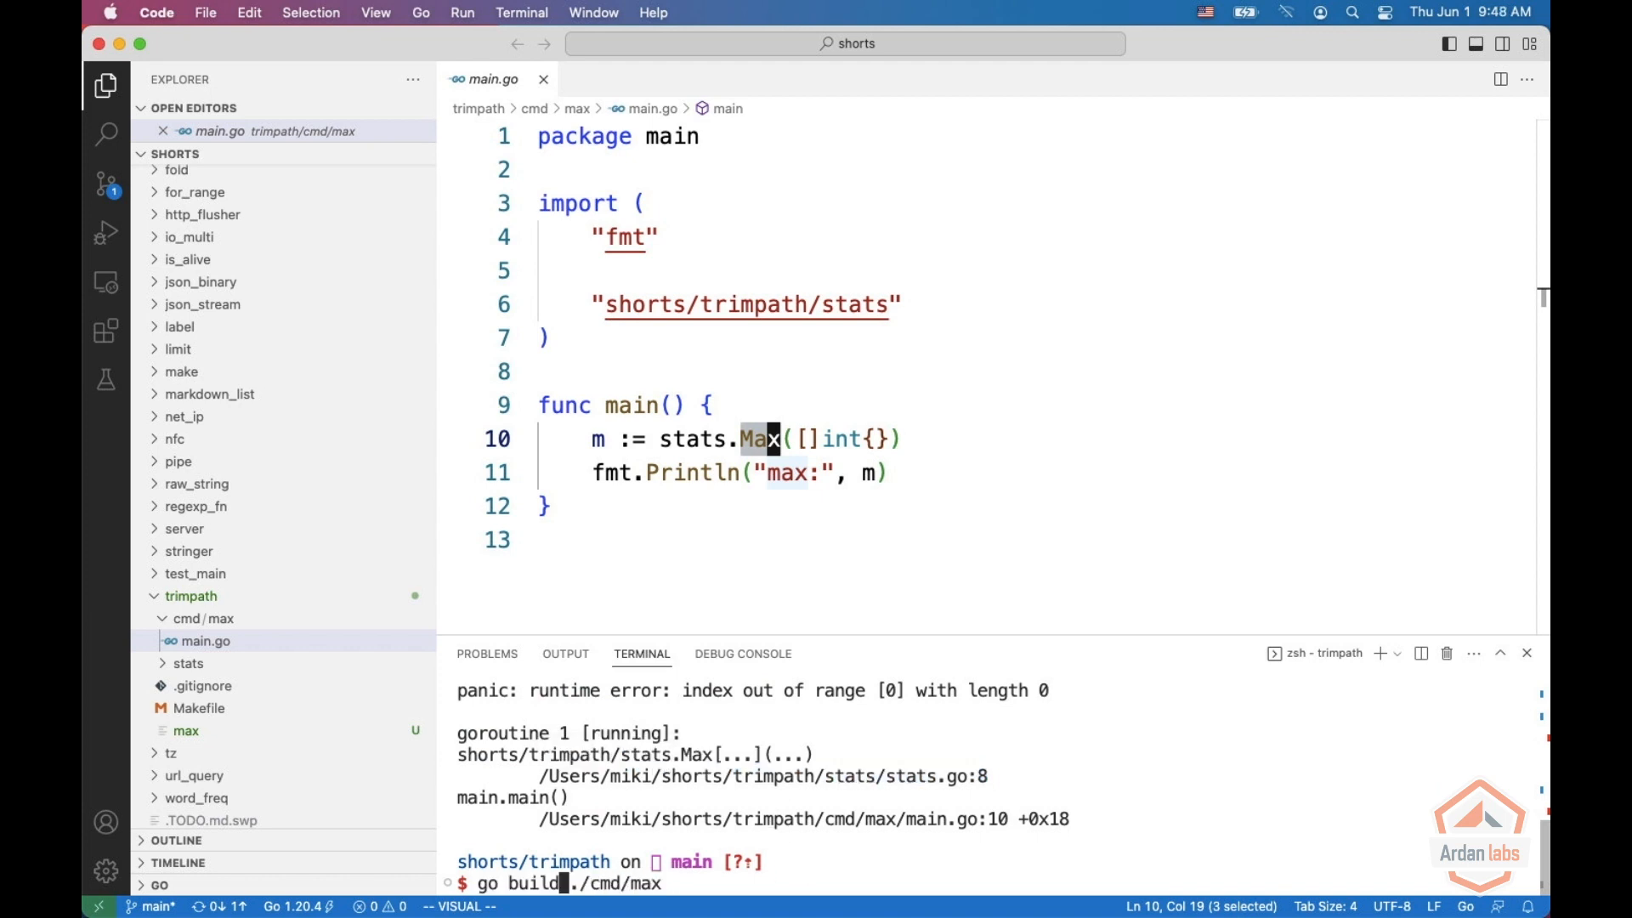
text(-trimpath)
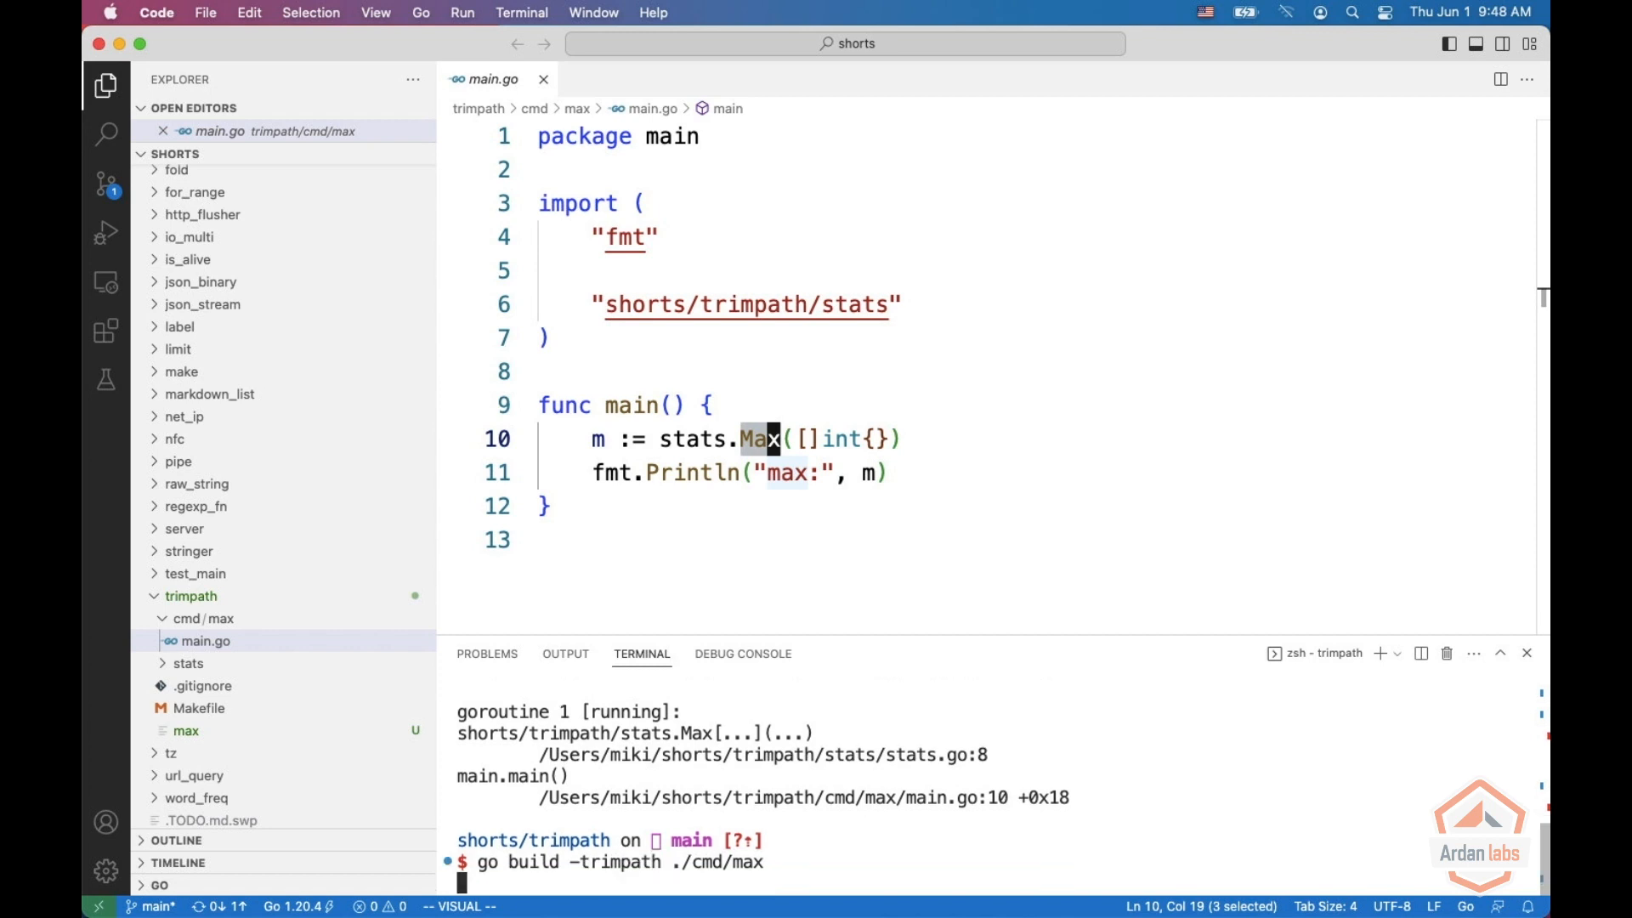
key(Return)
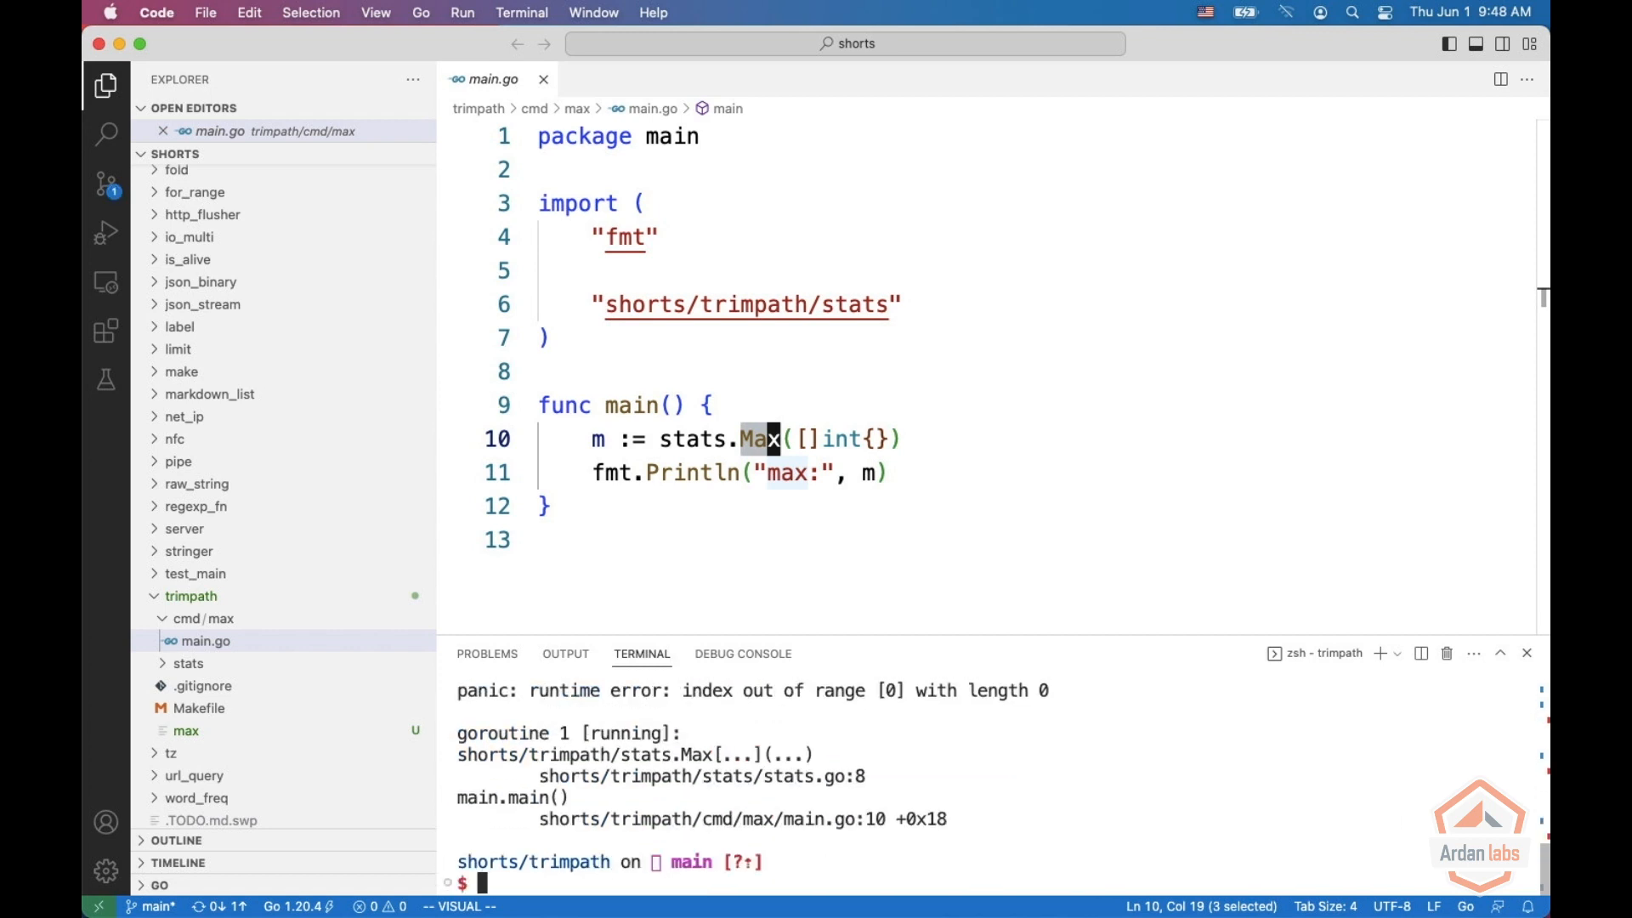
click(700, 775)
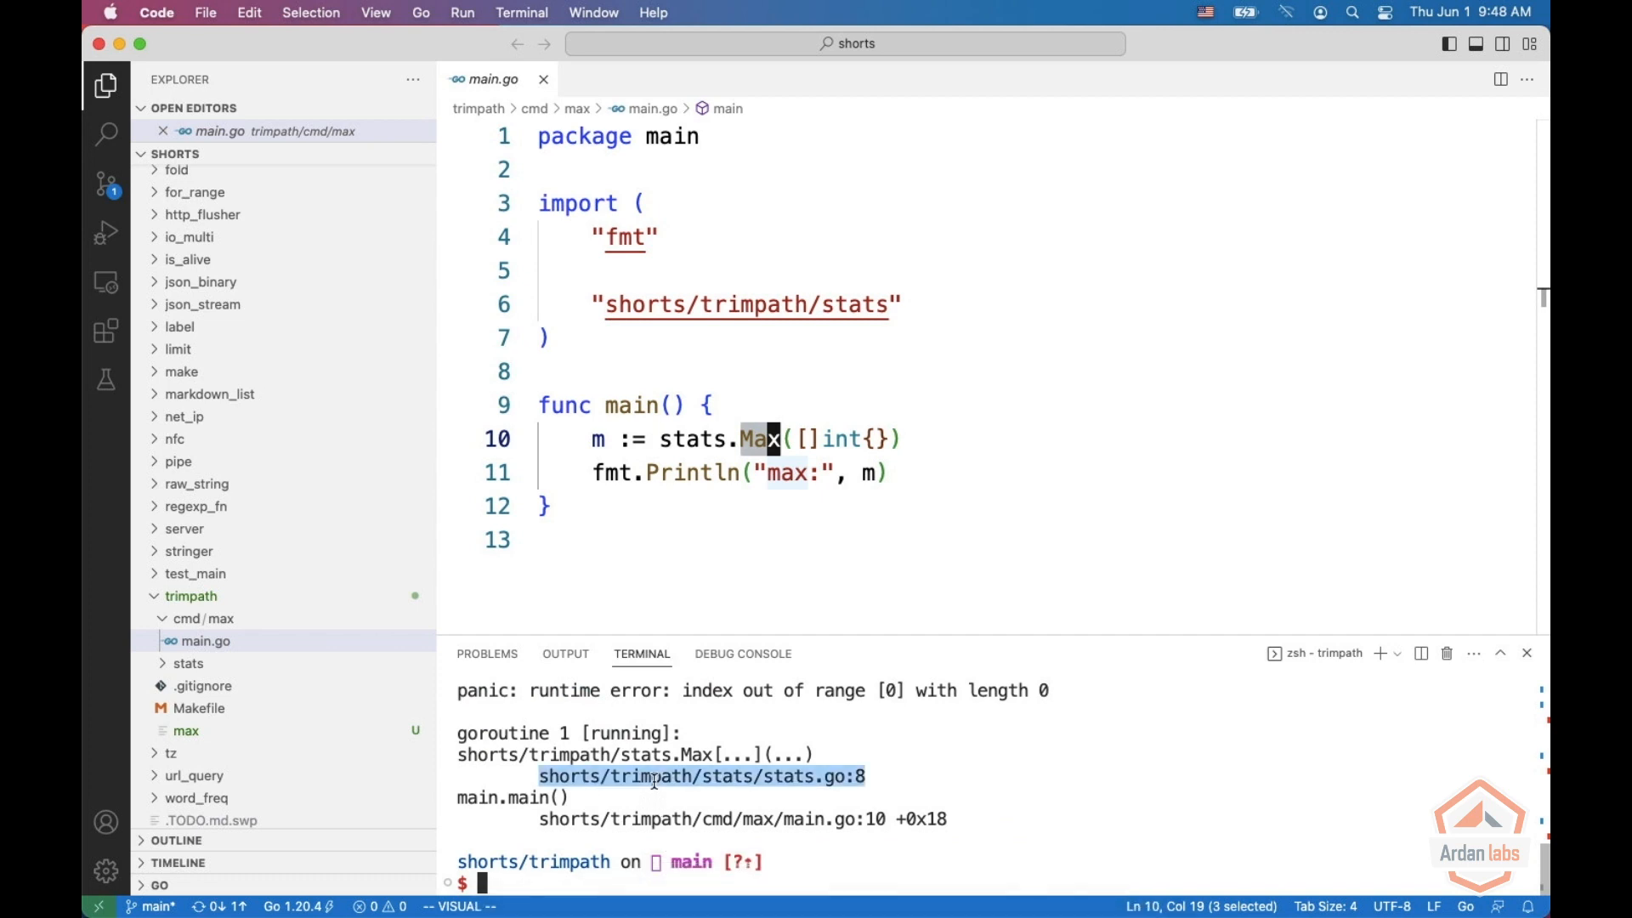